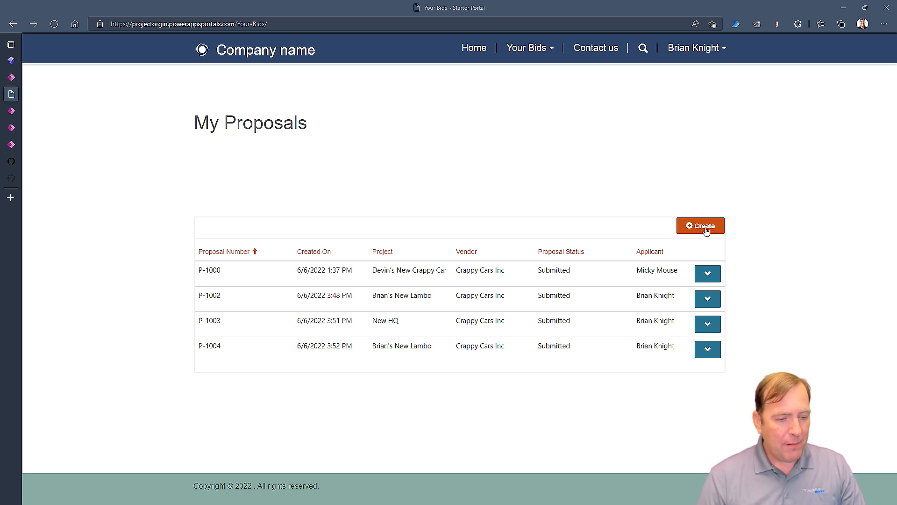
Step: Click Create on My Proposals to open the blank Create New Proposal form
{"action": "left_click", "coordinate": [700, 225]}
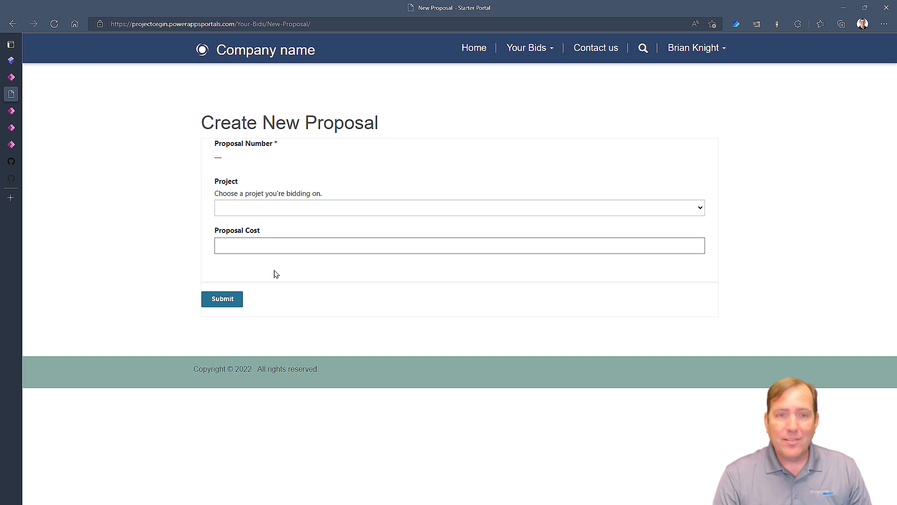
{"action": "mouse_move", "coordinate": [326, 237]}
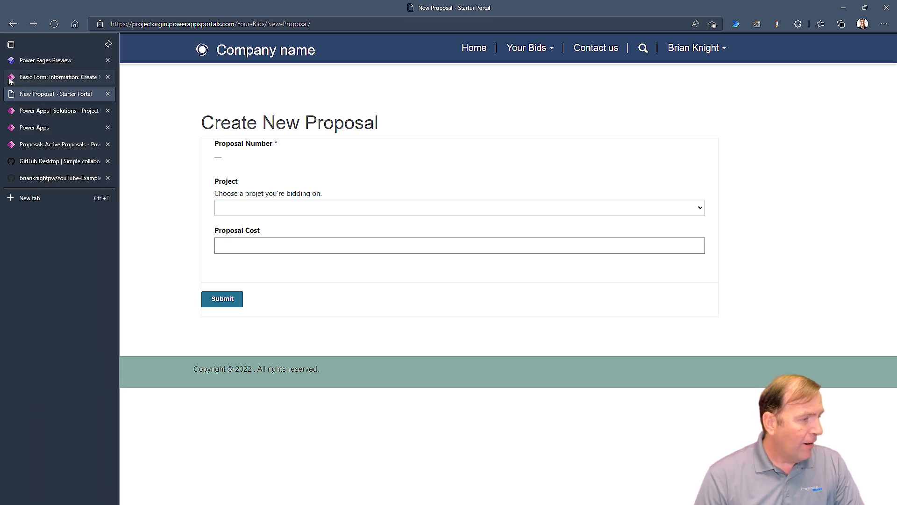
Step: Switch to the Power Pages maker tab, keeping June Events as the environment
{"action": "left_click", "coordinate": [44, 60]}
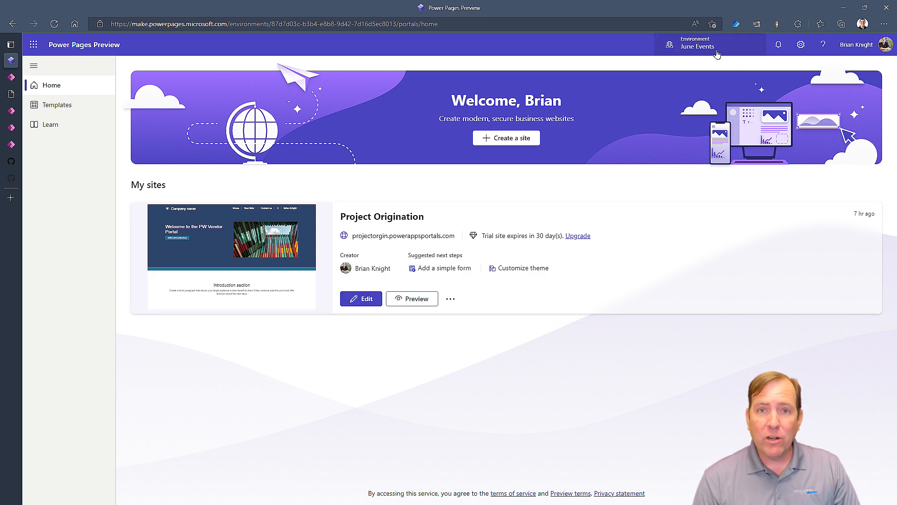
{"action": "left_click", "coordinate": [696, 45]}
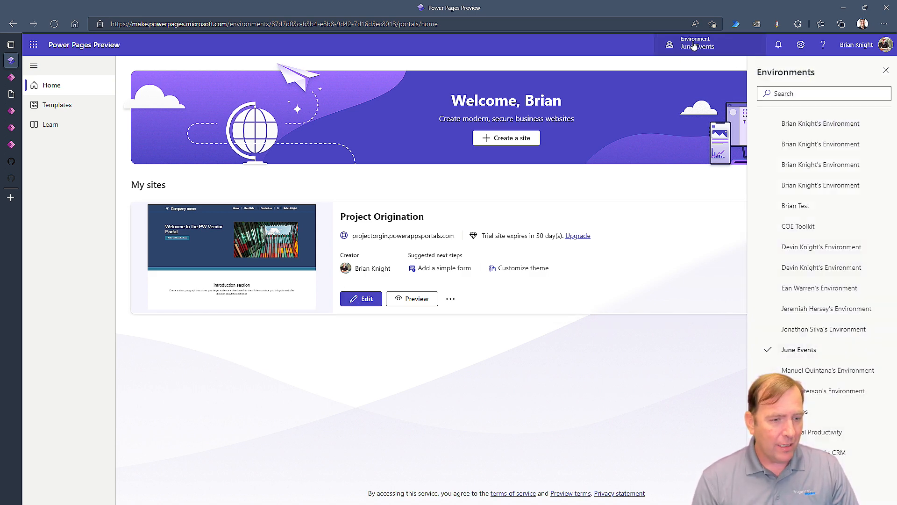
{"action": "left_click", "coordinate": [360, 298]}
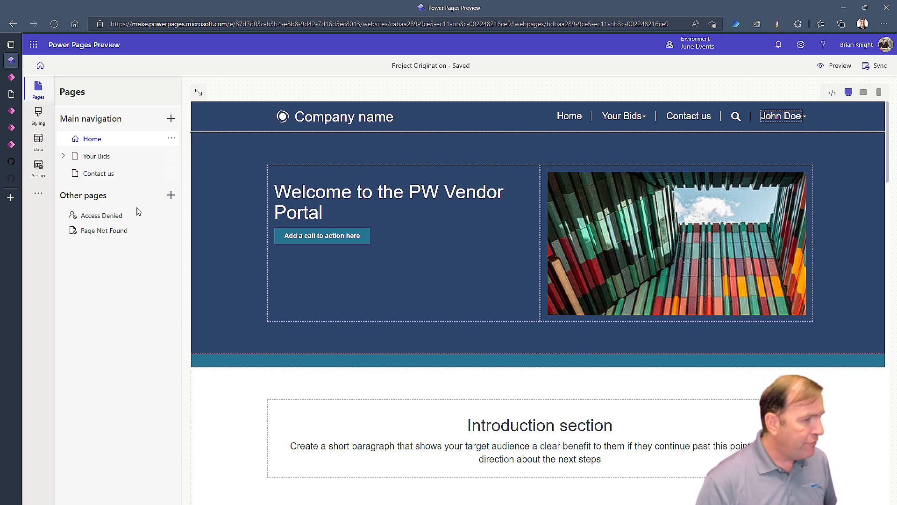
{"action": "mouse_move", "coordinate": [130, 156]}
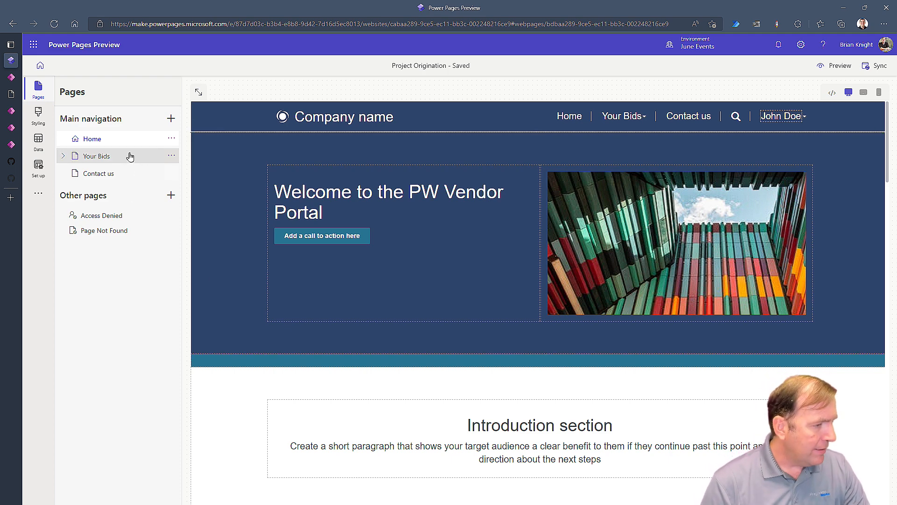
Step: Expand Your Bids in the Pages pane to reach the New Proposal page
{"action": "left_click", "coordinate": [96, 155]}
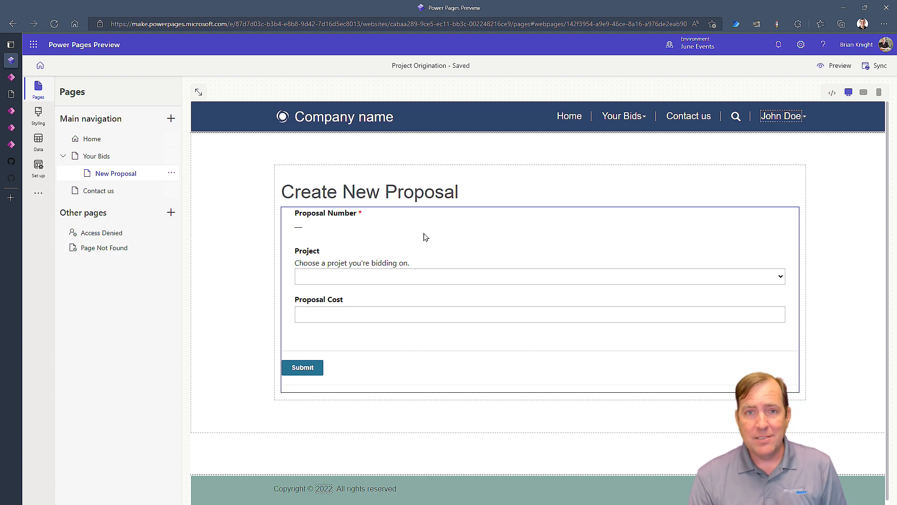
{"action": "mouse_move", "coordinate": [457, 277]}
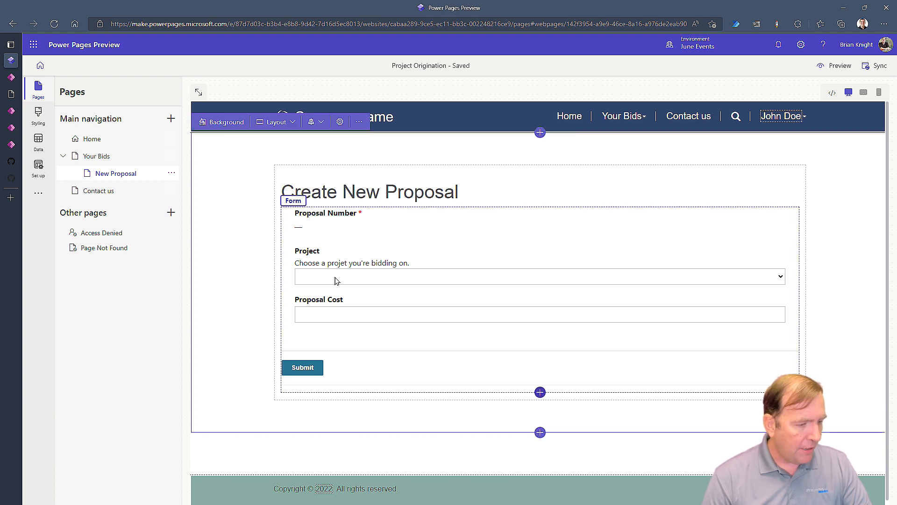
{"action": "mouse_move", "coordinate": [354, 293]}
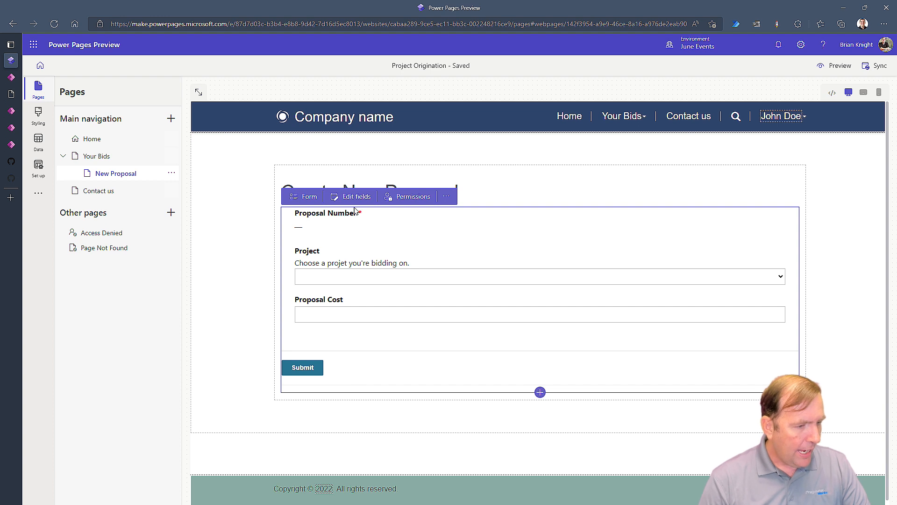
Step: Open the proposal form's Data settings and launch it in Portal Management
{"action": "left_click", "coordinate": [304, 196]}
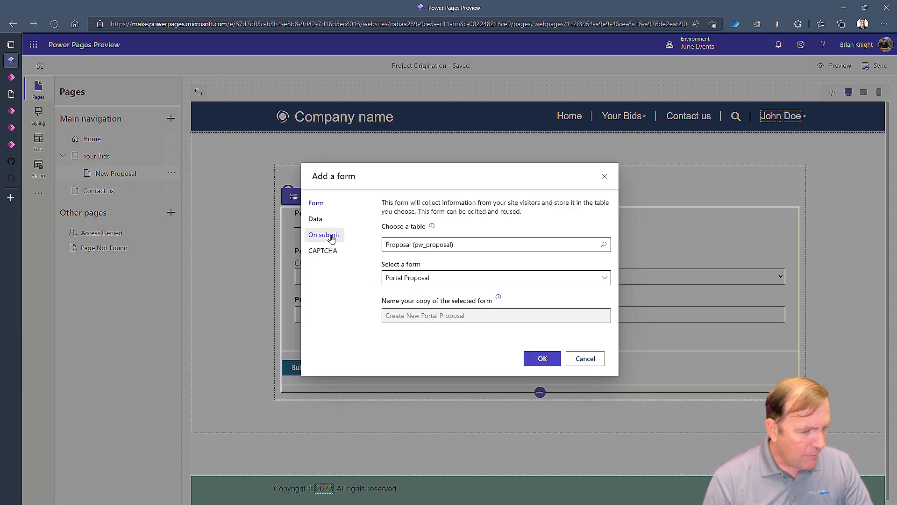
{"action": "left_click", "coordinate": [315, 219]}
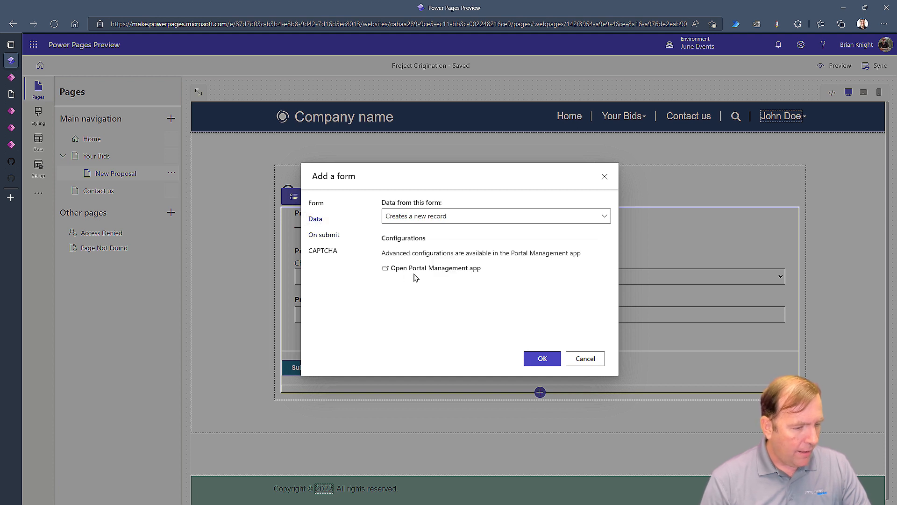
{"action": "mouse_move", "coordinate": [422, 270]}
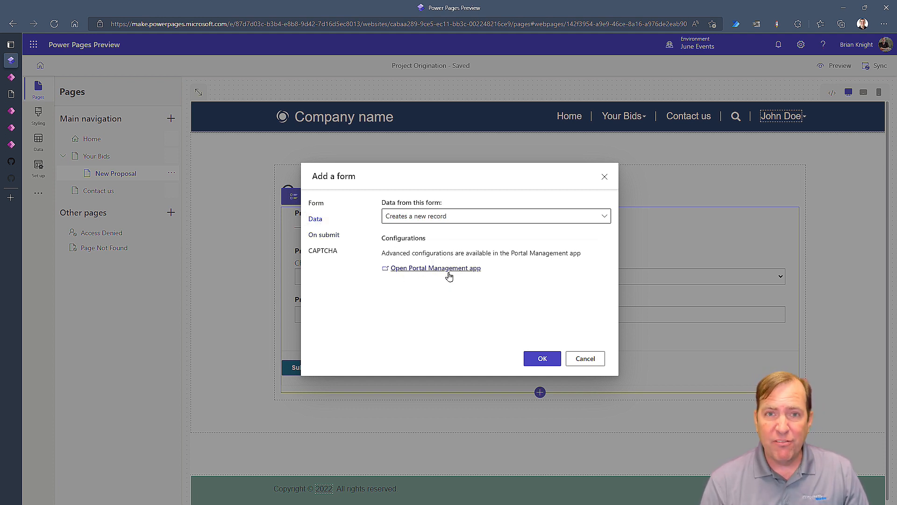
{"action": "left_click", "coordinate": [435, 267]}
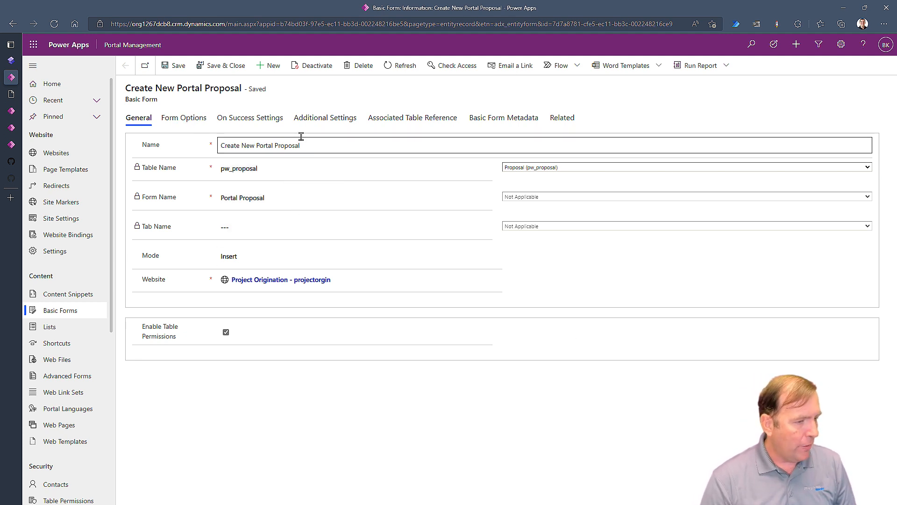
Step: View the basic form's Additional Settings and scroll to the attach-file options
{"action": "left_click", "coordinate": [325, 117]}
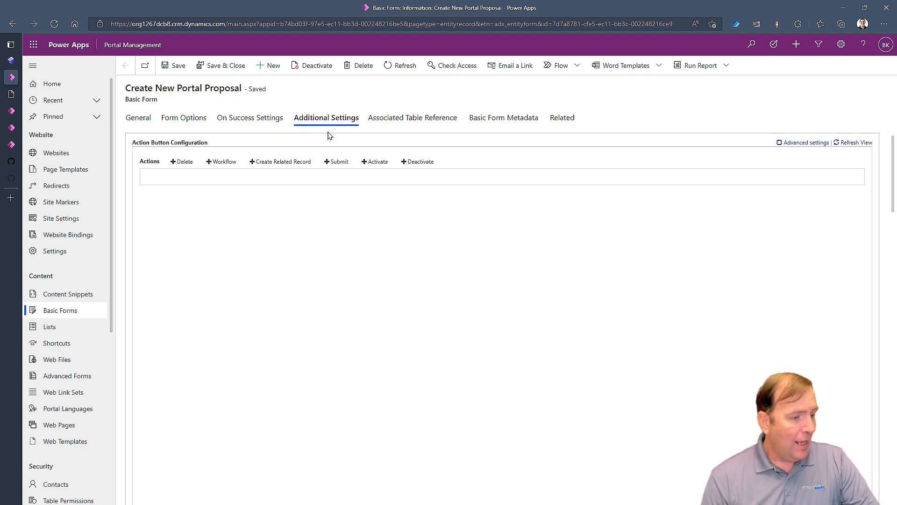
{"action": "mouse_move", "coordinate": [334, 339]}
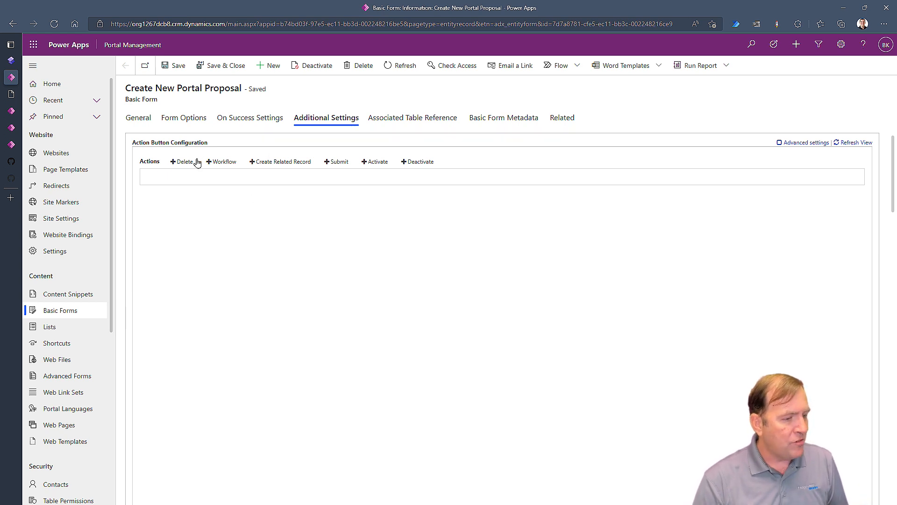
{"action": "scroll", "scroll_direction": "down", "scroll_amount": 3}
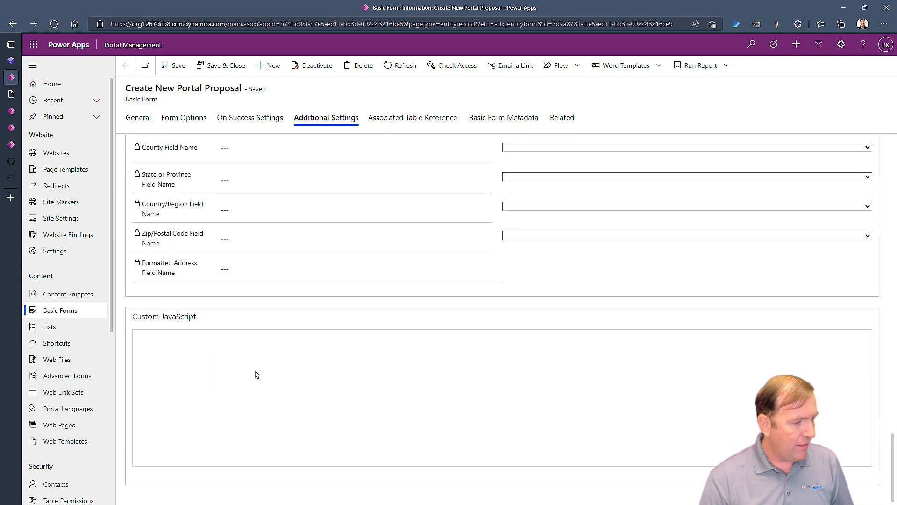
{"action": "scroll", "scroll_direction": "up", "scroll_amount": 3}
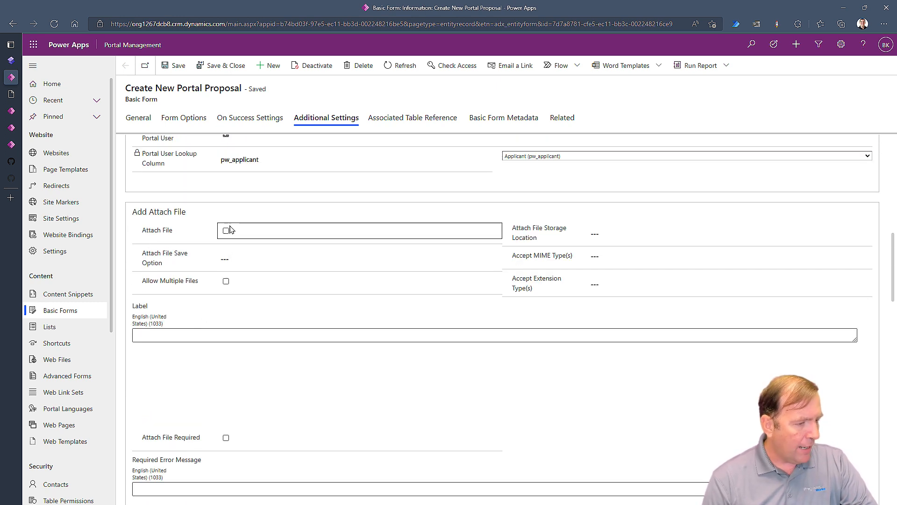
Step: Enable Attach File, storing files as Note Attachment and saving them as Notes
{"action": "left_click", "coordinate": [226, 230]}
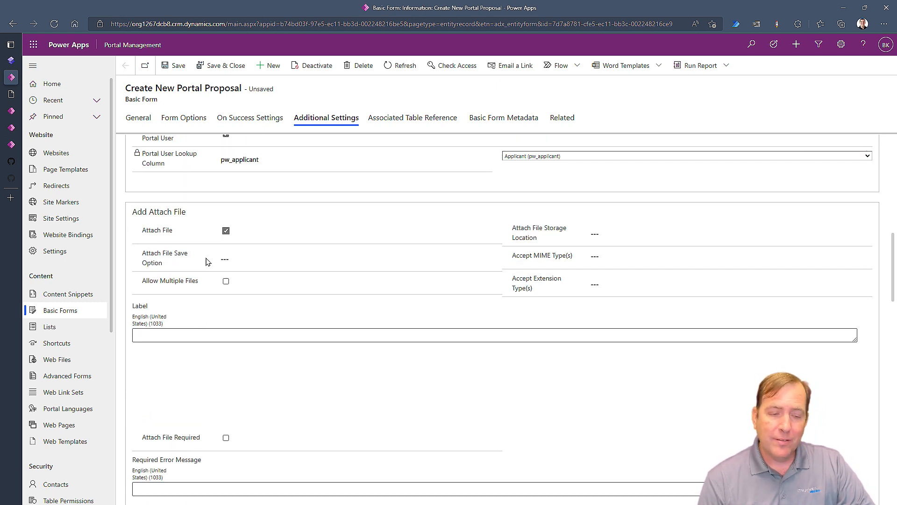
{"action": "left_click", "coordinate": [727, 233]}
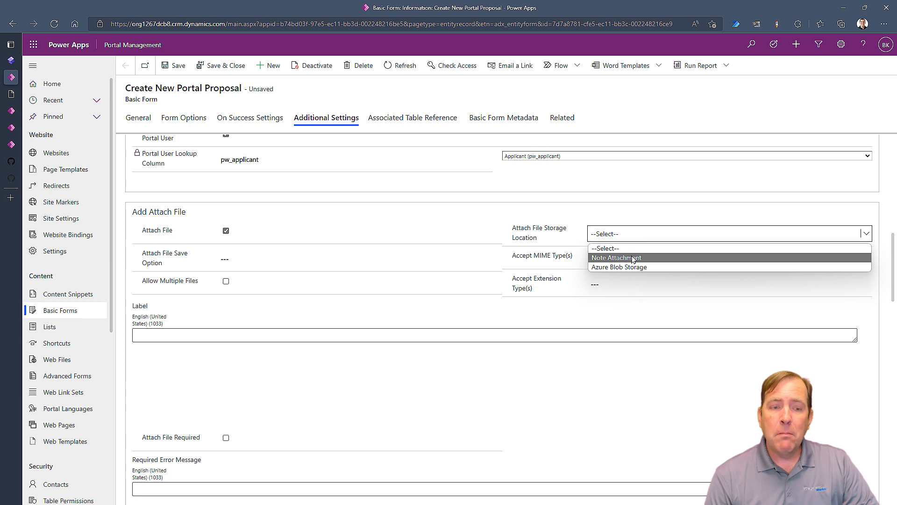
{"action": "left_click", "coordinate": [617, 258]}
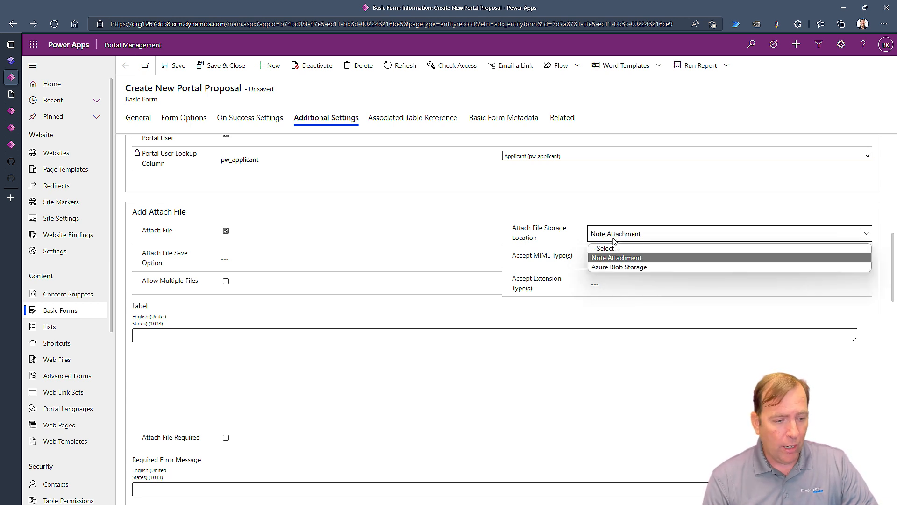
{"action": "left_click", "coordinate": [616, 258]}
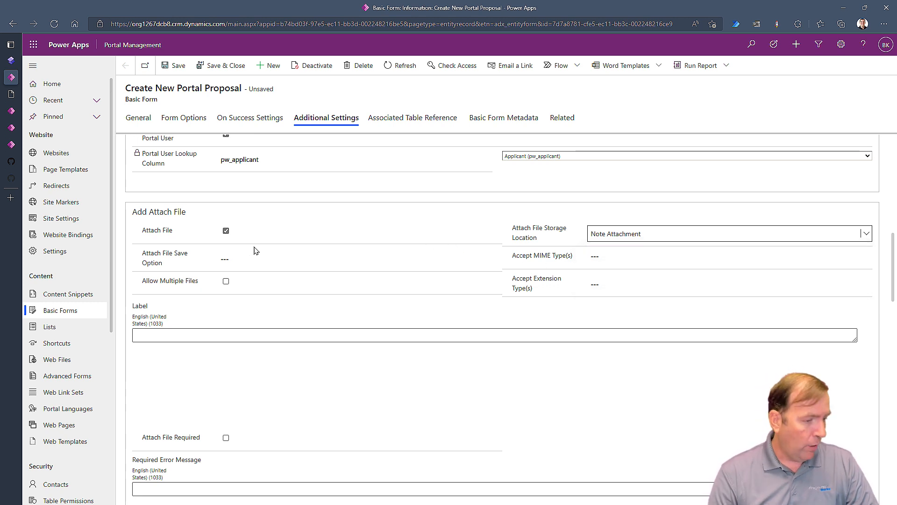
{"action": "left_click", "coordinate": [360, 258]}
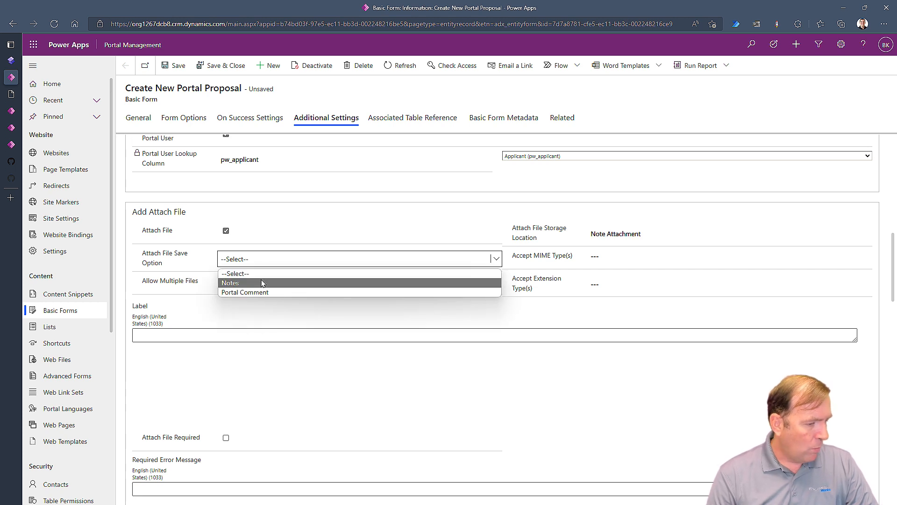
{"action": "left_click", "coordinate": [230, 283]}
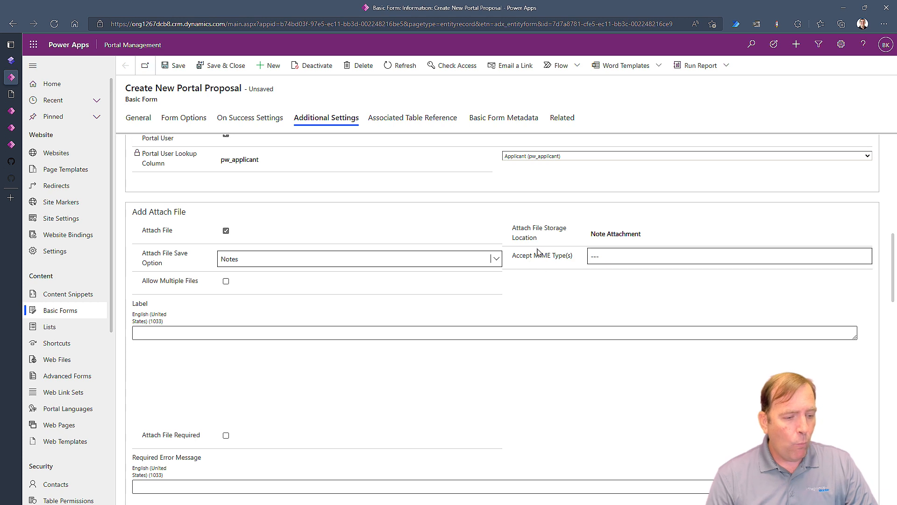
{"action": "mouse_move", "coordinate": [553, 258]}
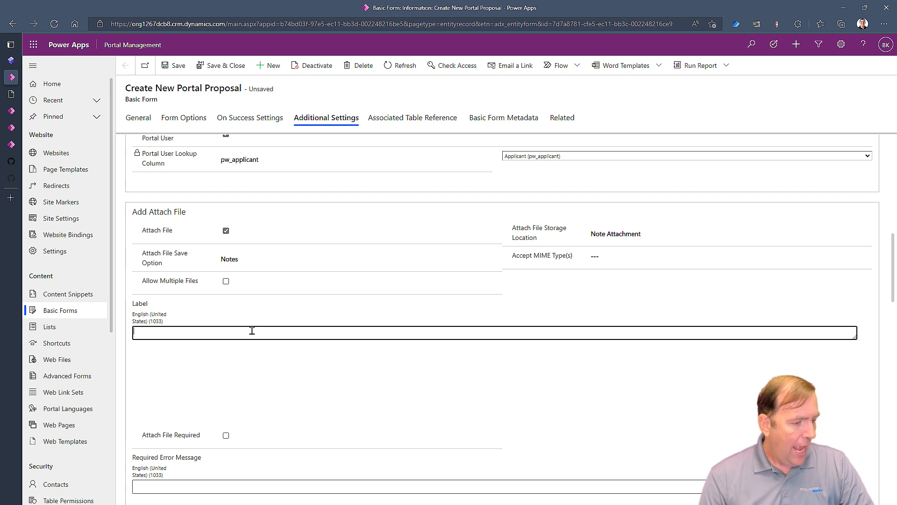
Step: Set the Attach File Label to 'Please upload your proposal.' and review the remaining settings
{"action": "type", "text": "Please upload your"}
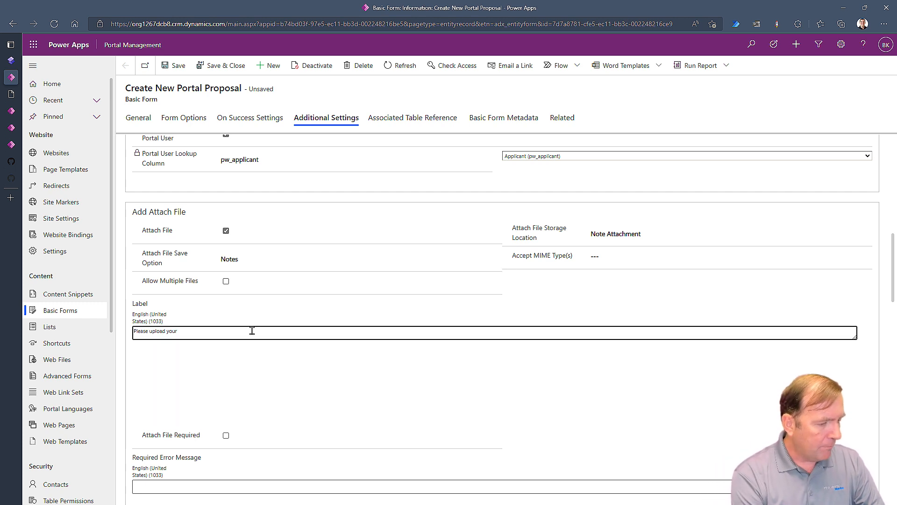
{"action": "type", "text": "proposal."}
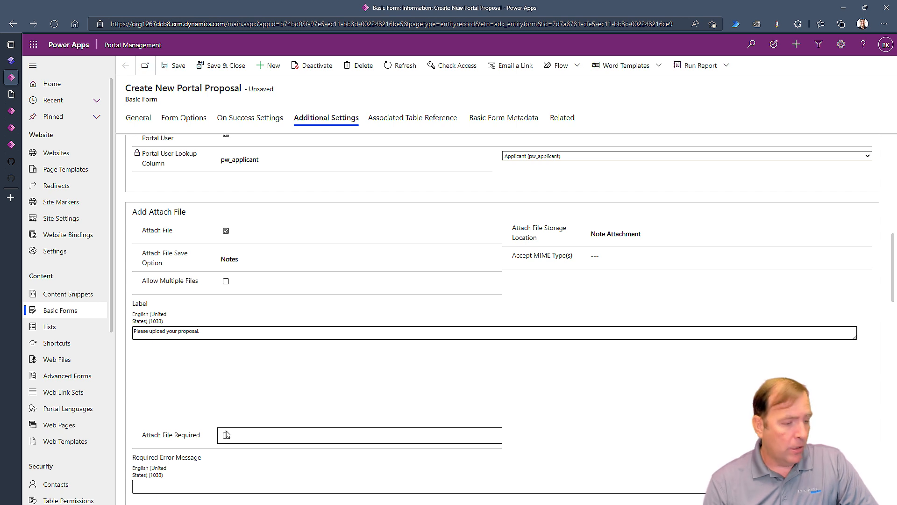
{"action": "scroll", "scroll_direction": "down", "scroll_amount": 3}
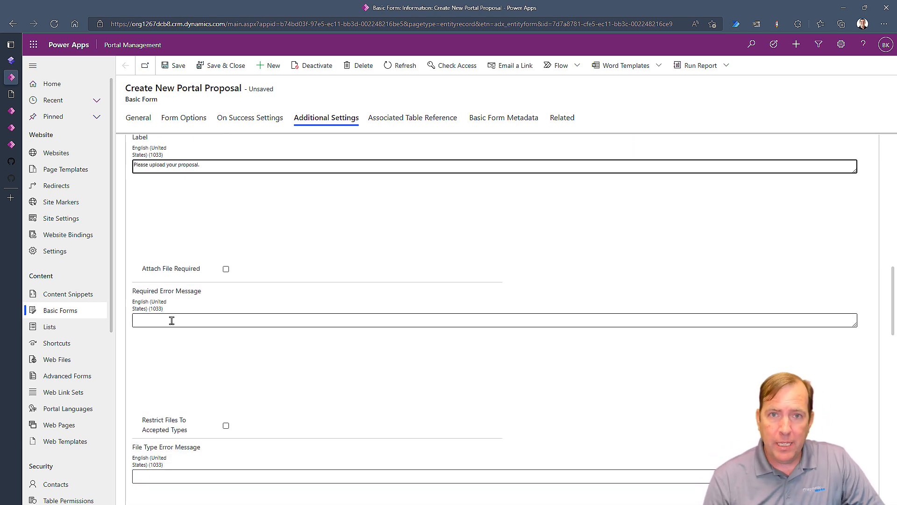
{"action": "scroll", "scroll_direction": "down", "scroll_amount": 3}
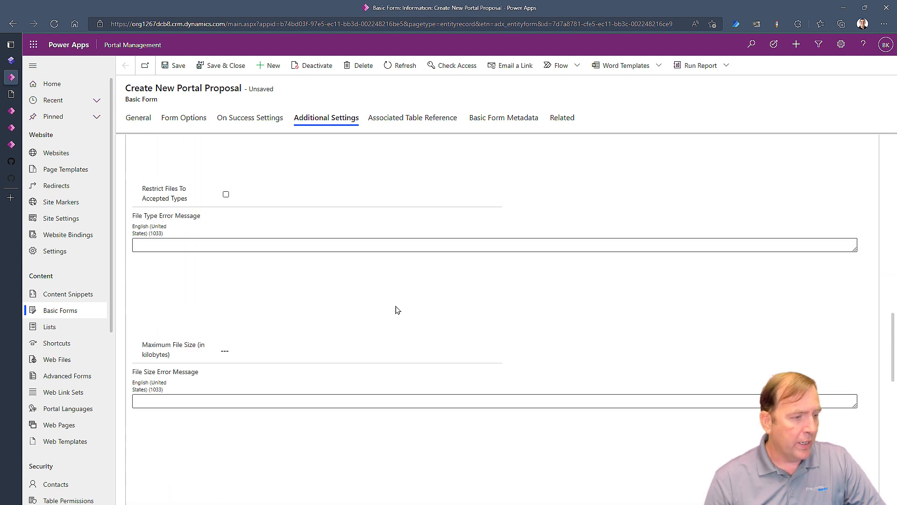
Step: Switch from Portal Management back to the Power Pages New Proposal page
{"action": "left_click", "coordinate": [173, 66]}
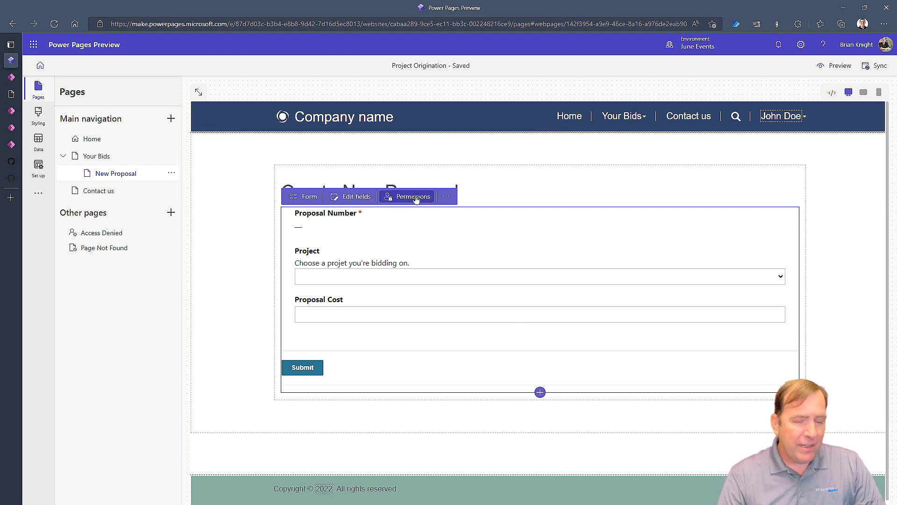
Step: Close the form's permissions panel and go to Set up > Table permissions
{"action": "left_click", "coordinate": [407, 196]}
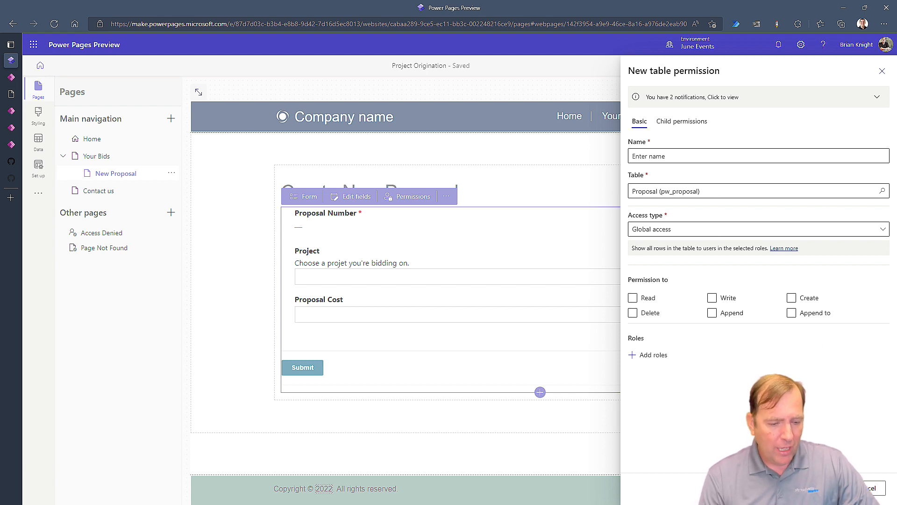
{"action": "left_click", "coordinate": [882, 71]}
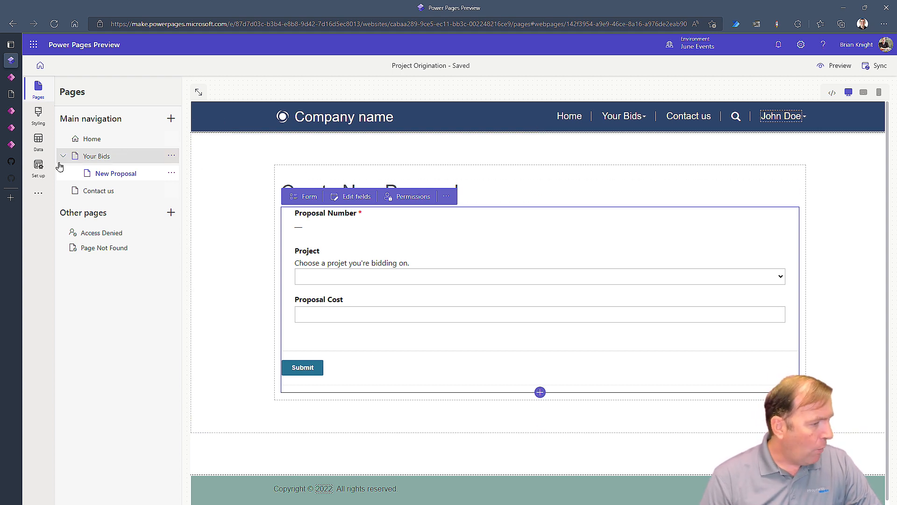
{"action": "left_click", "coordinate": [38, 167]}
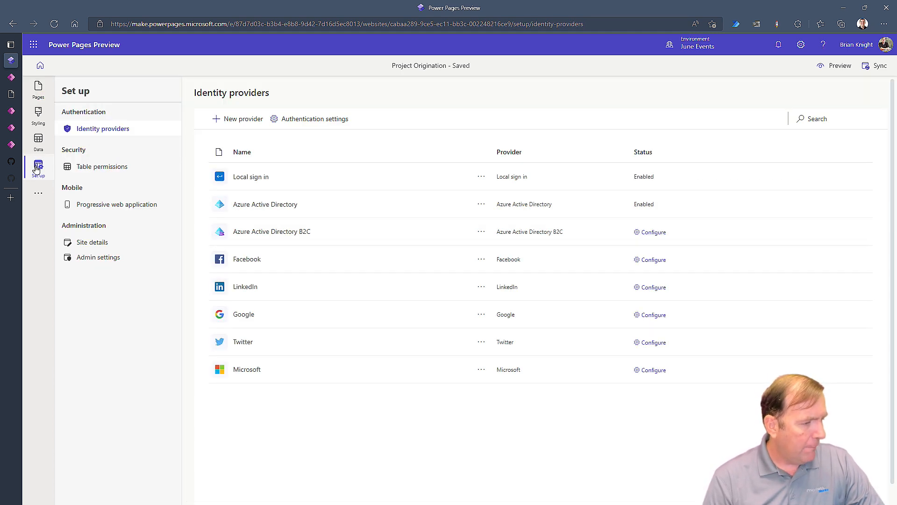
{"action": "left_click", "coordinate": [102, 166]}
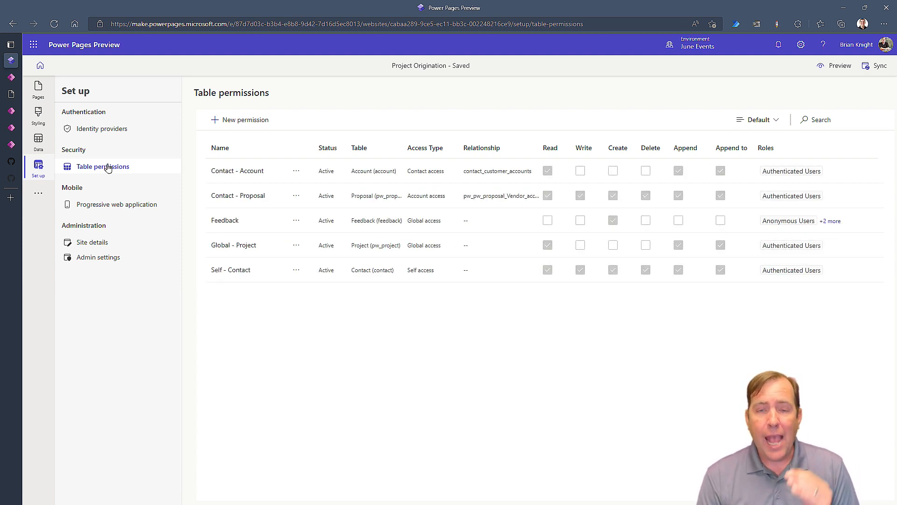
{"action": "mouse_move", "coordinate": [174, 88]}
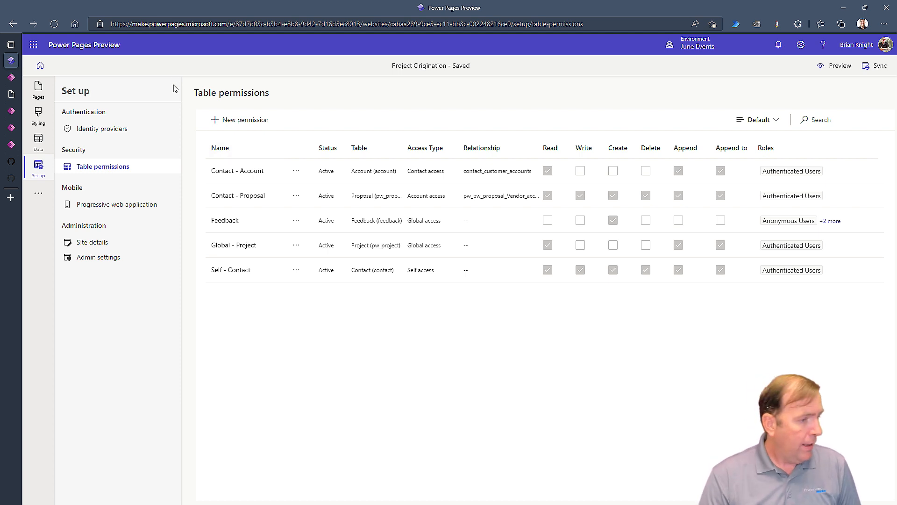
Step: Draft a 'Child - Notes' permission, view its Child permissions, then discard it
{"action": "left_click", "coordinate": [244, 119]}
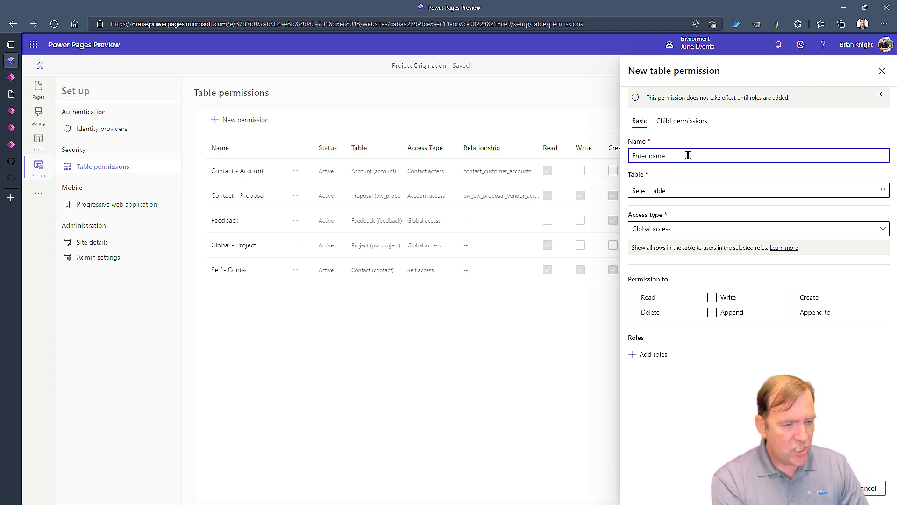
{"action": "type", "text": "Child - Notes"}
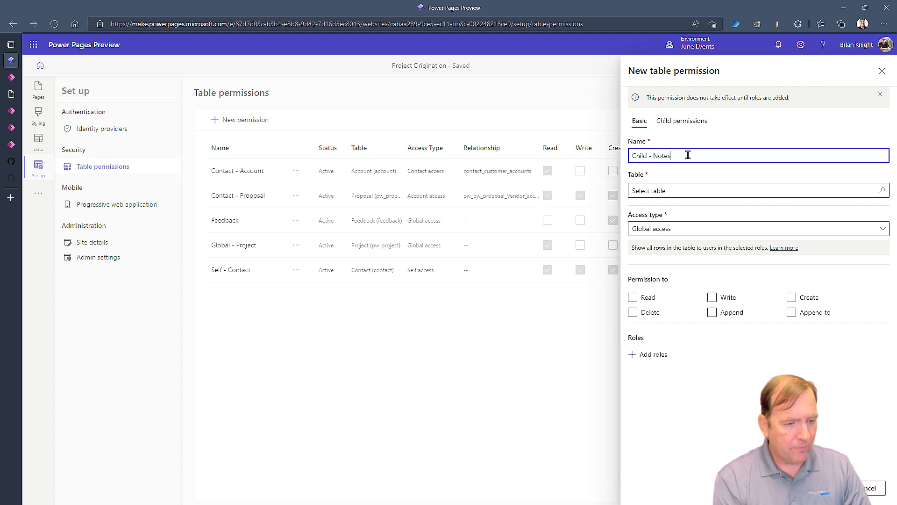
{"action": "left_click", "coordinate": [681, 120]}
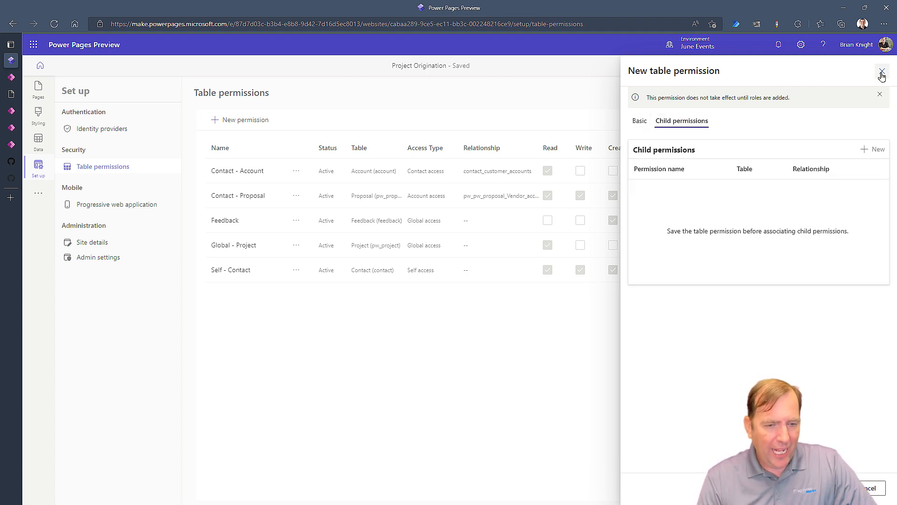
{"action": "left_click", "coordinate": [882, 71]}
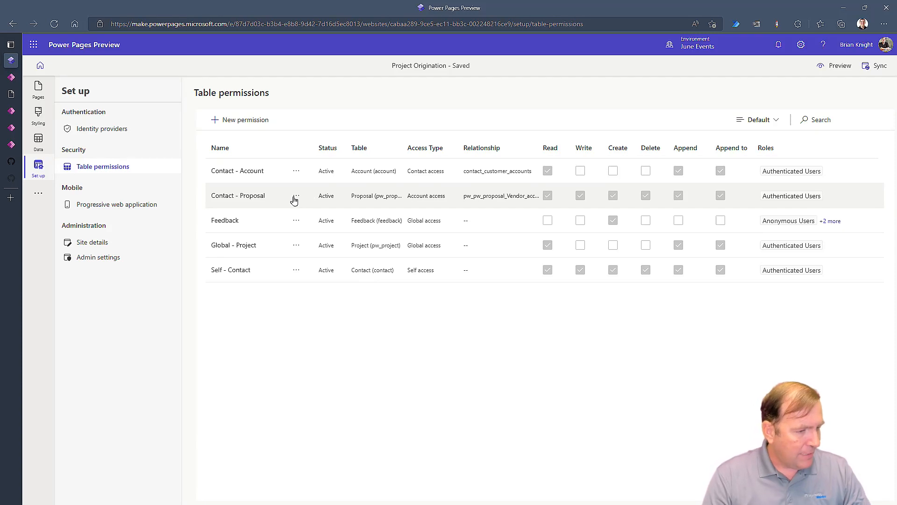
Step: Open the ellipsis menu for the Contact - Proposal table permission
{"action": "left_click", "coordinate": [296, 196]}
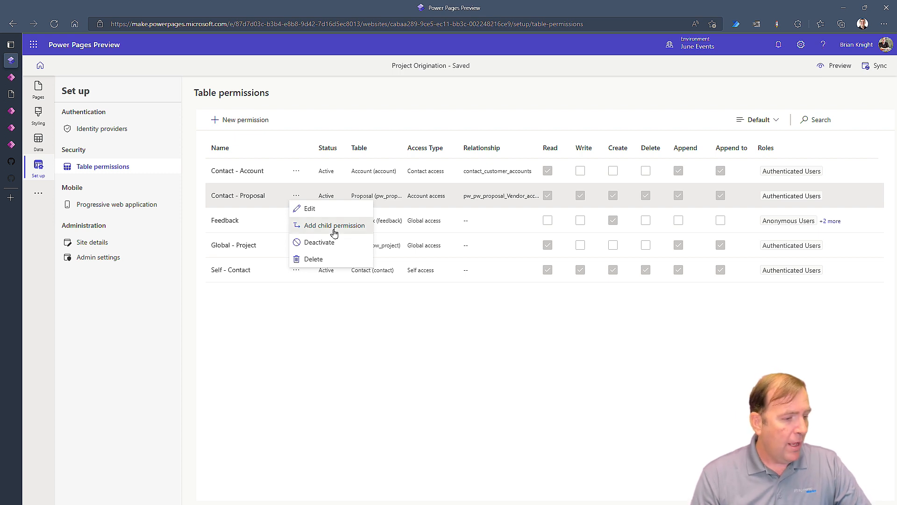
Step: Add a 'Child - Note' permission on the Note table under Contact - Proposal
{"action": "left_click", "coordinate": [335, 225]}
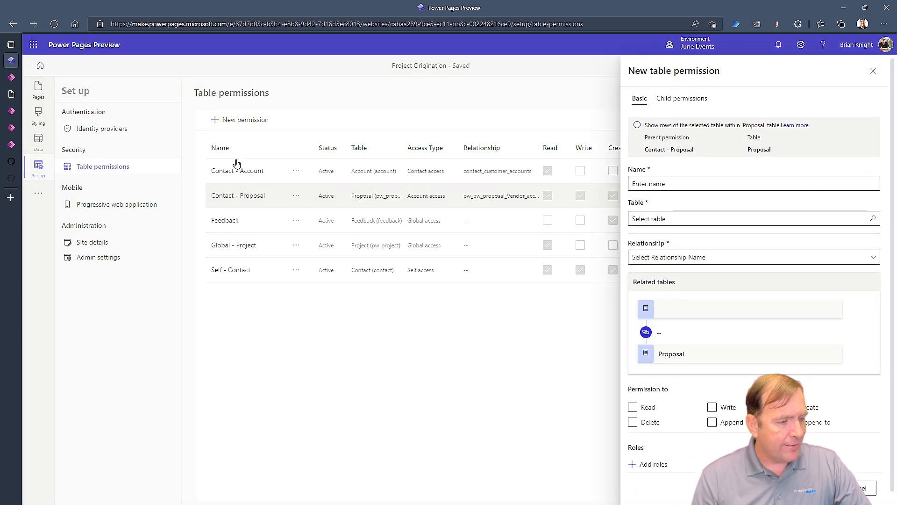
{"action": "mouse_move", "coordinate": [674, 218]}
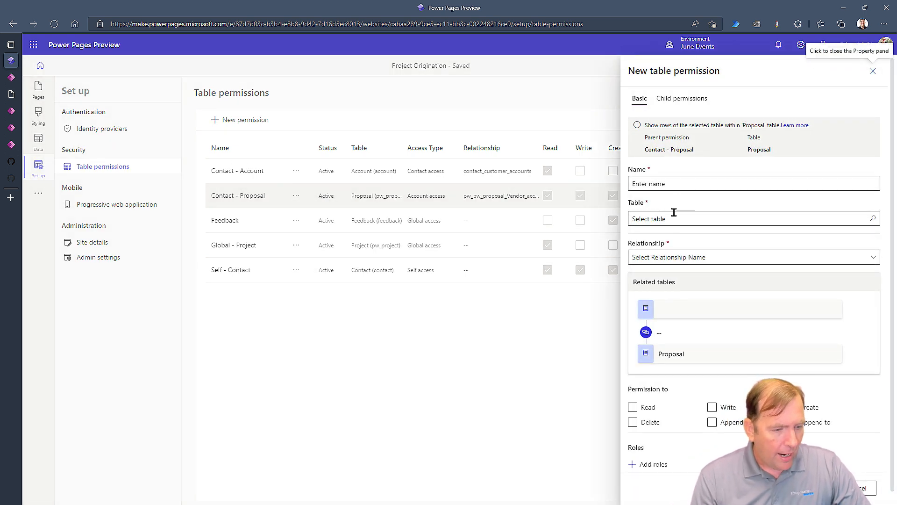
{"action": "left_click", "coordinate": [744, 218]}
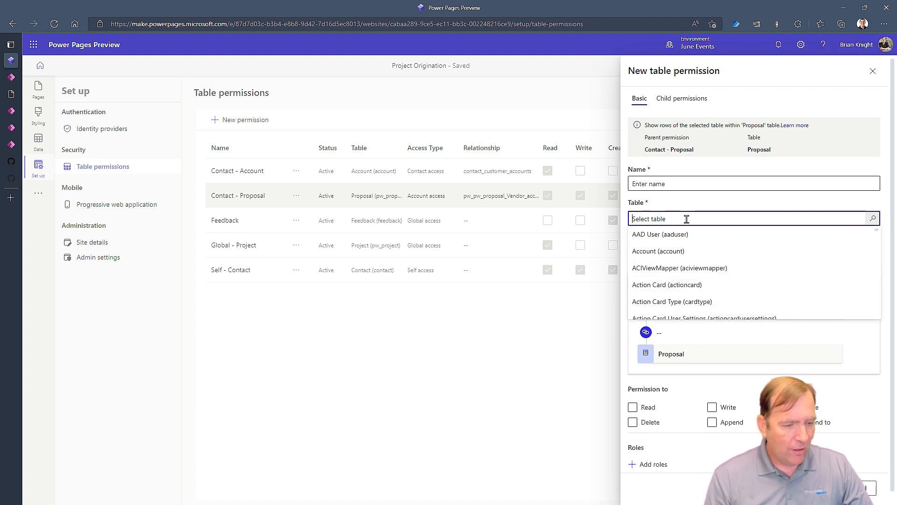
{"action": "type", "text": "note"}
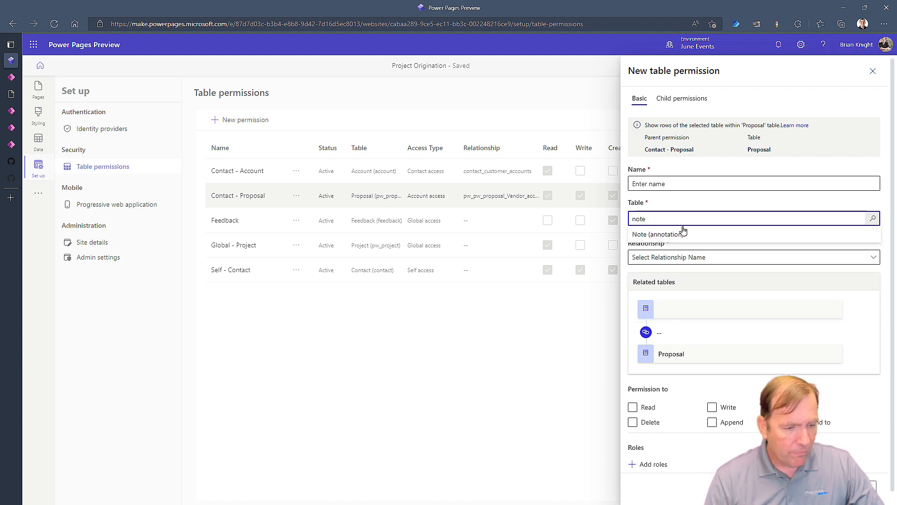
{"action": "left_click", "coordinate": [660, 234]}
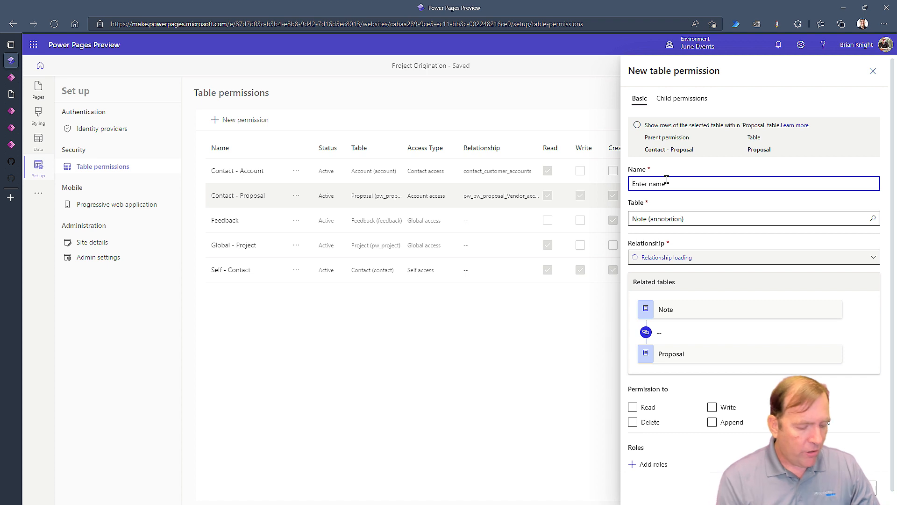
{"action": "type", "text": "Child - Note"}
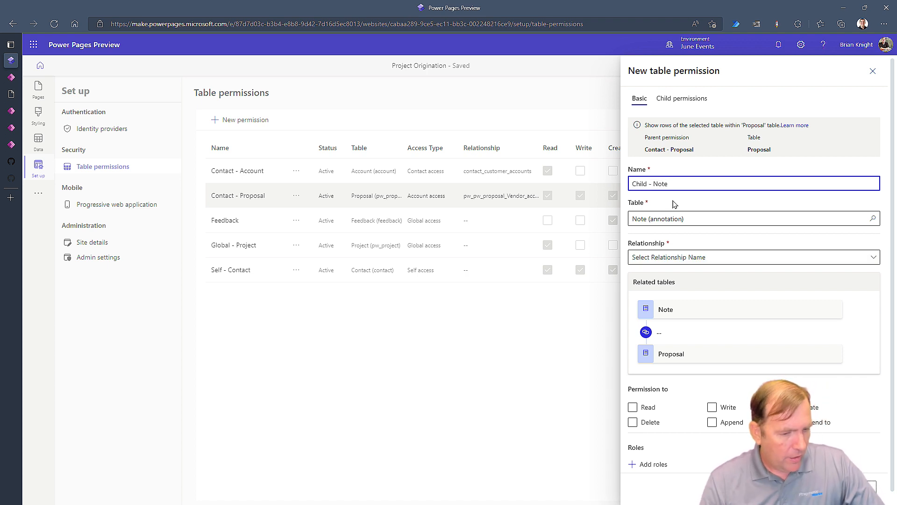
Step: Link it via pw_proposal_Annotations, grant all access rights to Authenticated Users, and save
{"action": "left_click", "coordinate": [753, 257]}
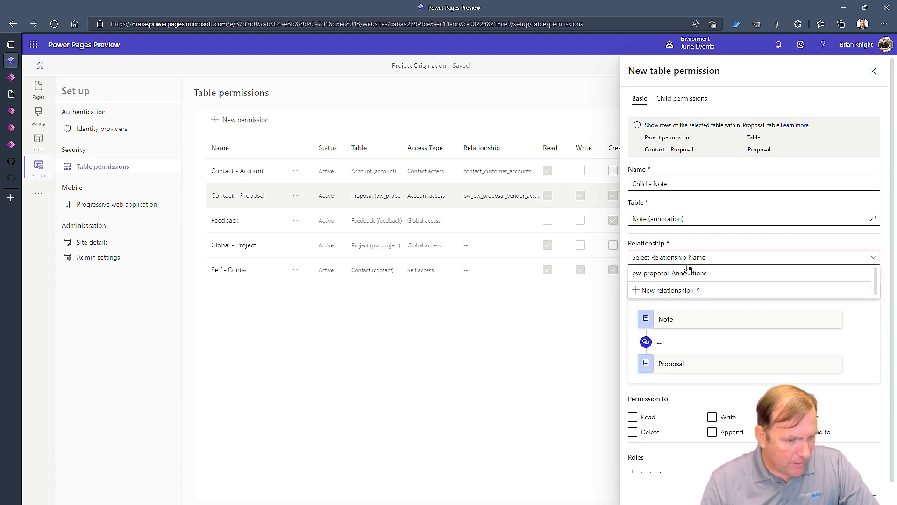
{"action": "mouse_move", "coordinate": [674, 273]}
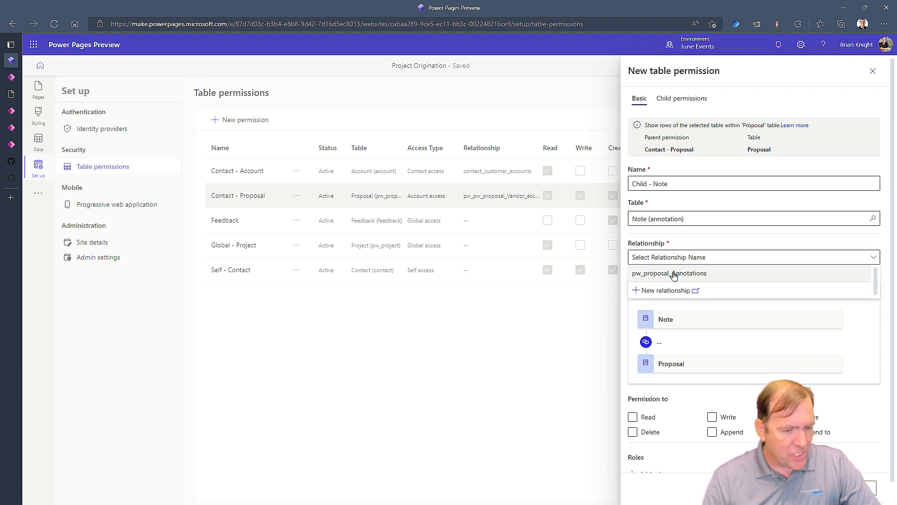
{"action": "left_click", "coordinate": [669, 273]}
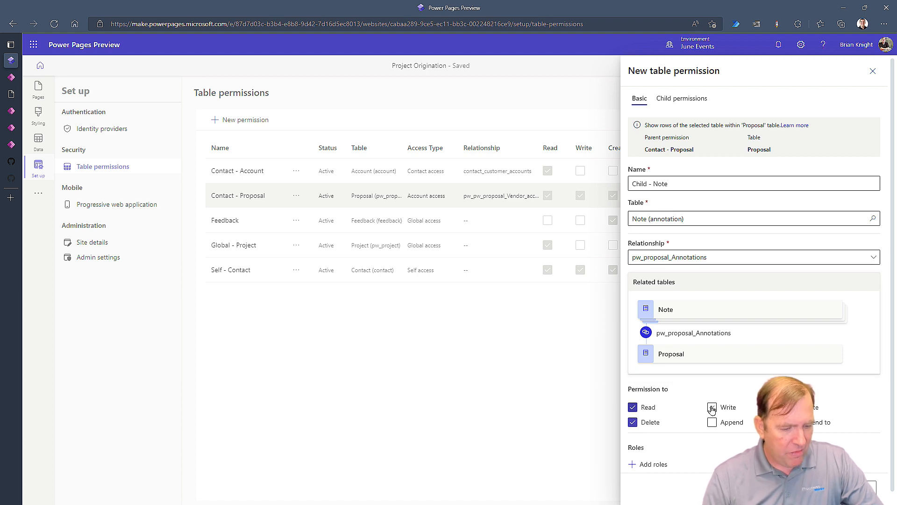
{"action": "left_click", "coordinate": [712, 407]}
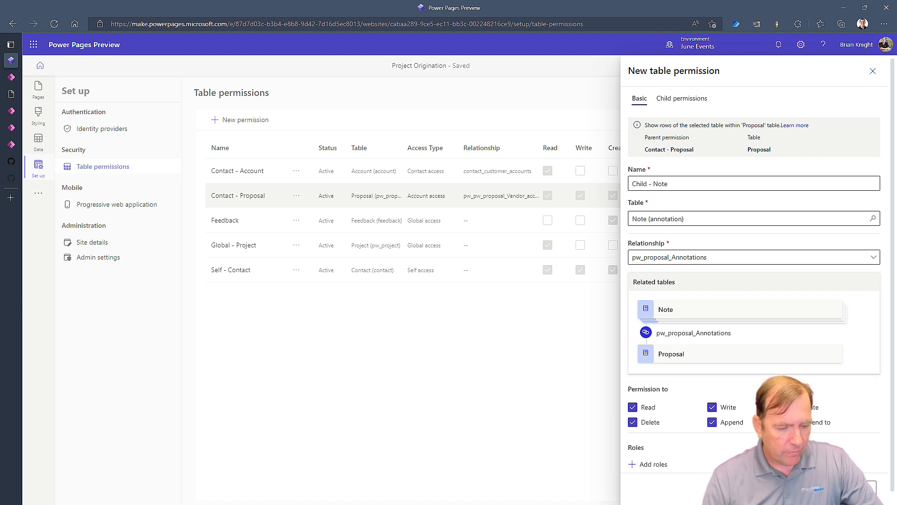
{"action": "left_click", "coordinate": [653, 464]}
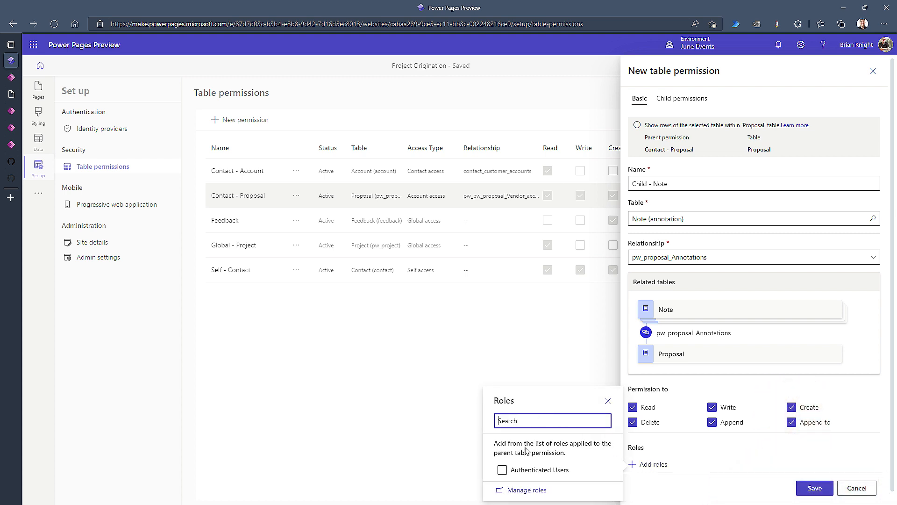
{"action": "left_click", "coordinate": [502, 470]}
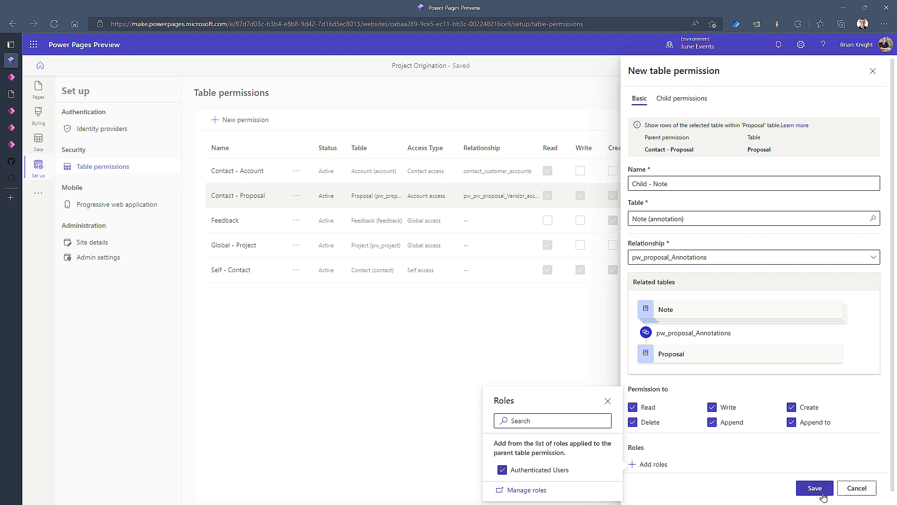
{"action": "left_click", "coordinate": [814, 488]}
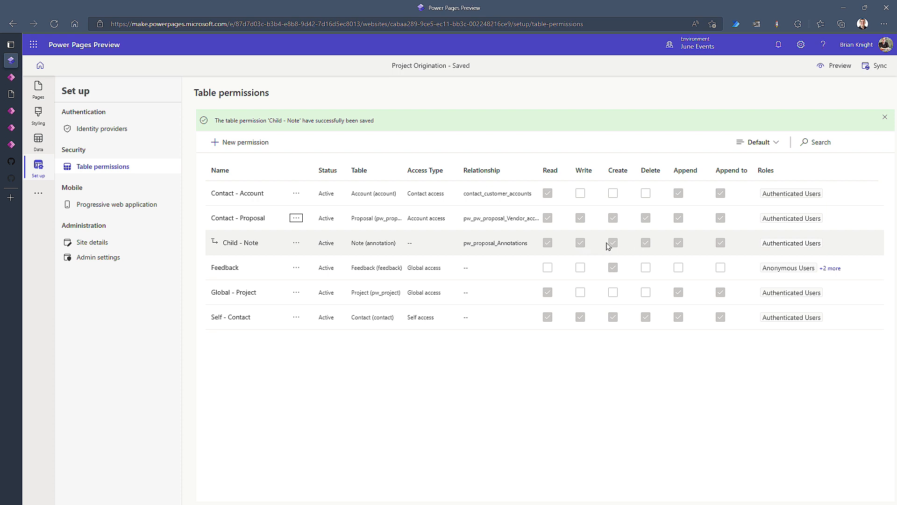
{"action": "mouse_move", "coordinate": [730, 245]}
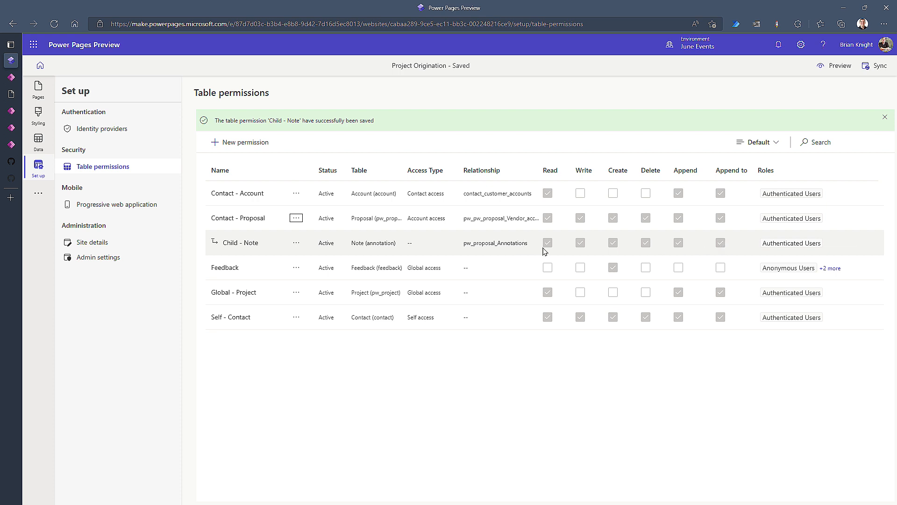
{"action": "mouse_move", "coordinate": [542, 254]}
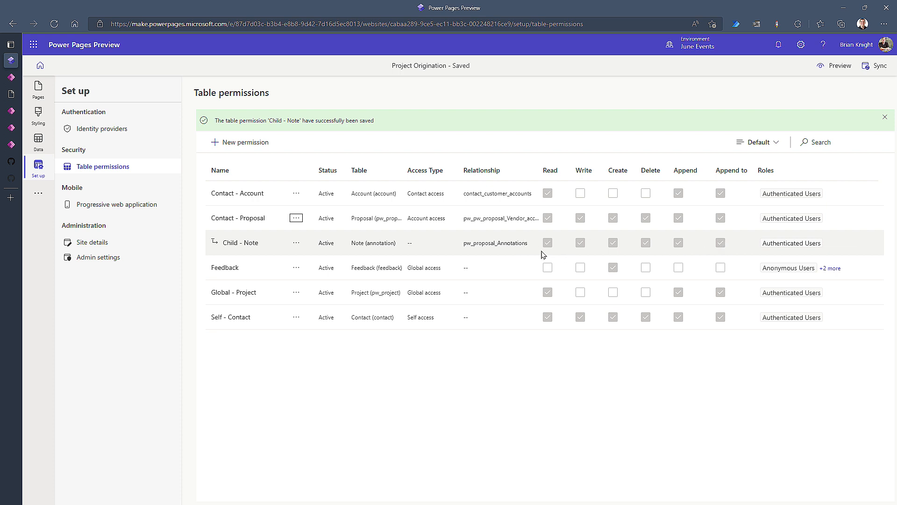
{"action": "mouse_move", "coordinate": [740, 232]}
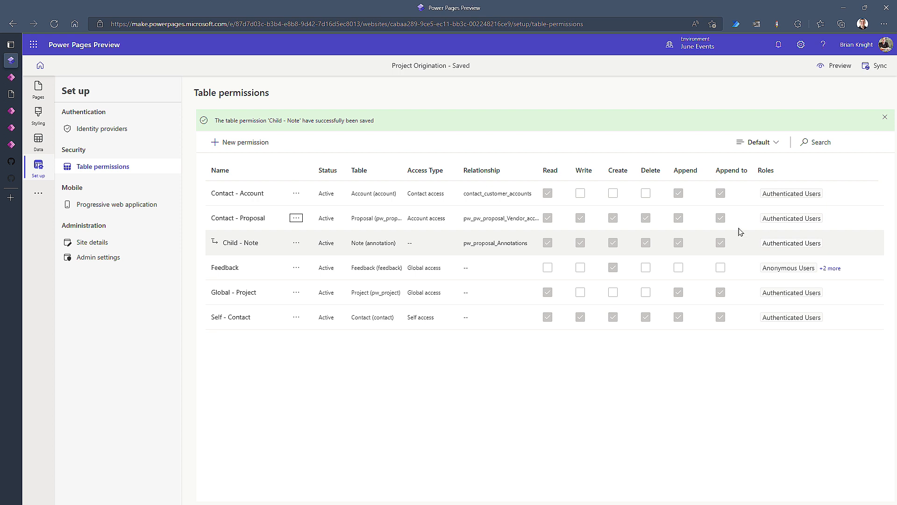
Step: Leave Table permissions and return to the site's Pages
{"action": "left_click", "coordinate": [38, 90]}
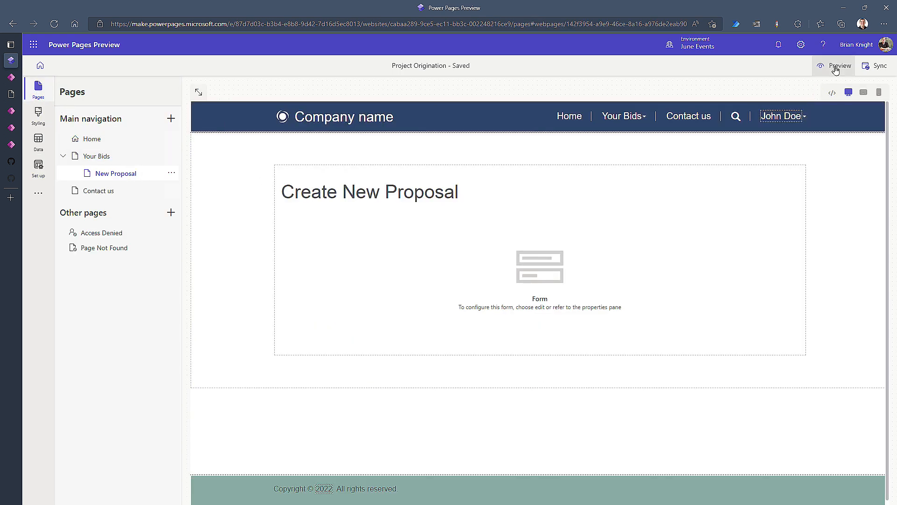
Step: In preview, submit a New HQ proposal costing 555553 with IMG_1963.jpg attached
{"action": "left_click", "coordinate": [840, 66]}
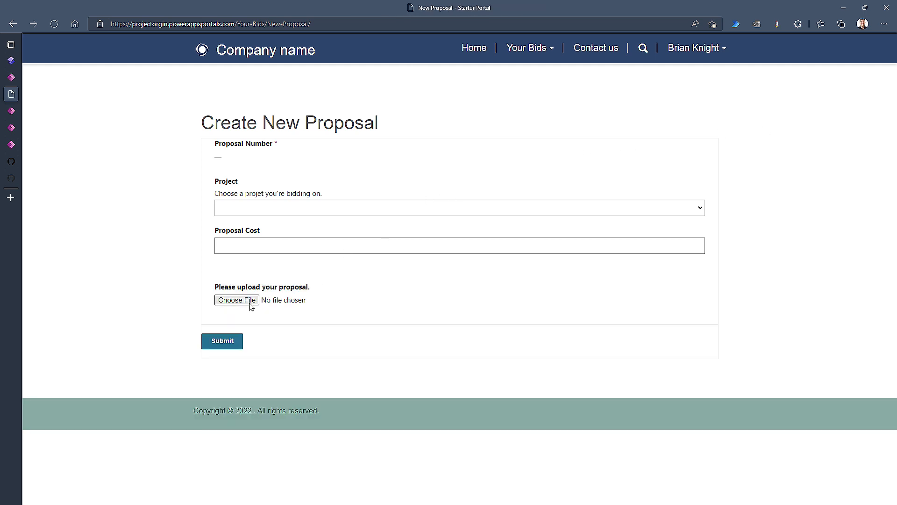
{"action": "left_click", "coordinate": [458, 208]}
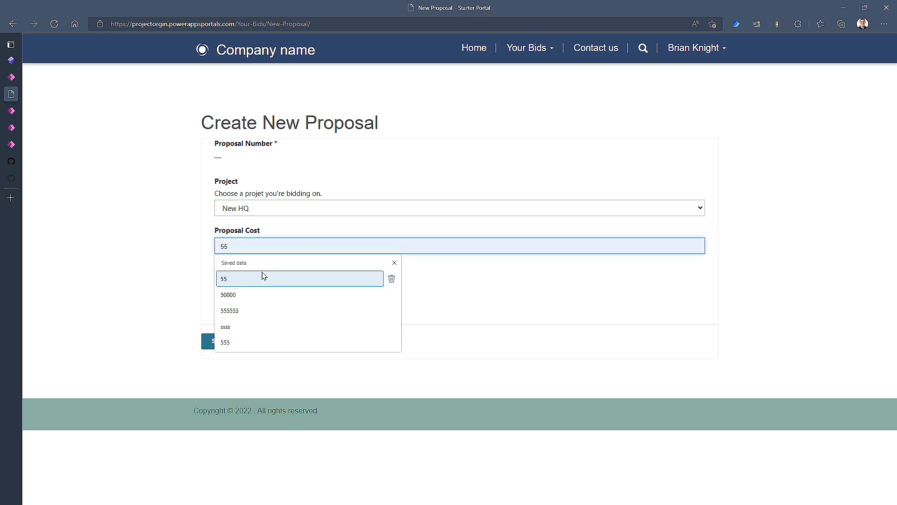
{"action": "left_click", "coordinate": [230, 310]}
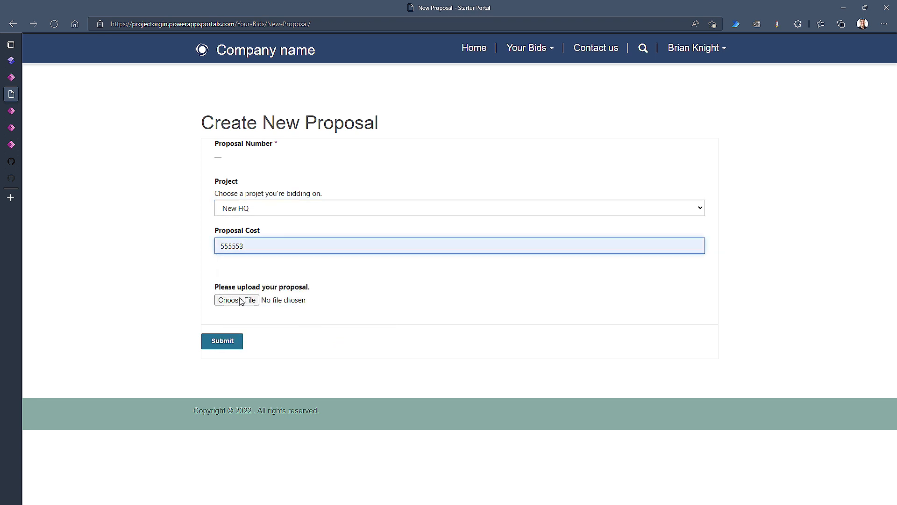
{"action": "left_click", "coordinate": [236, 299]}
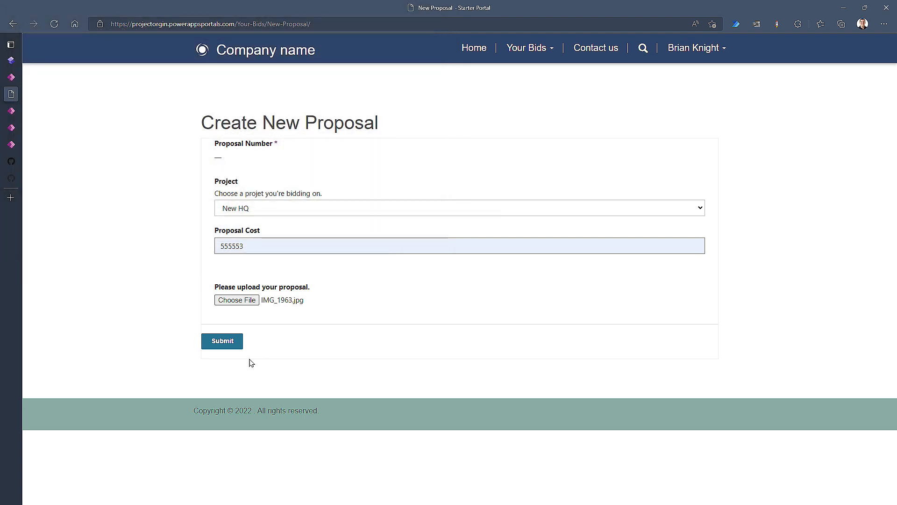
{"action": "left_click", "coordinate": [222, 340]}
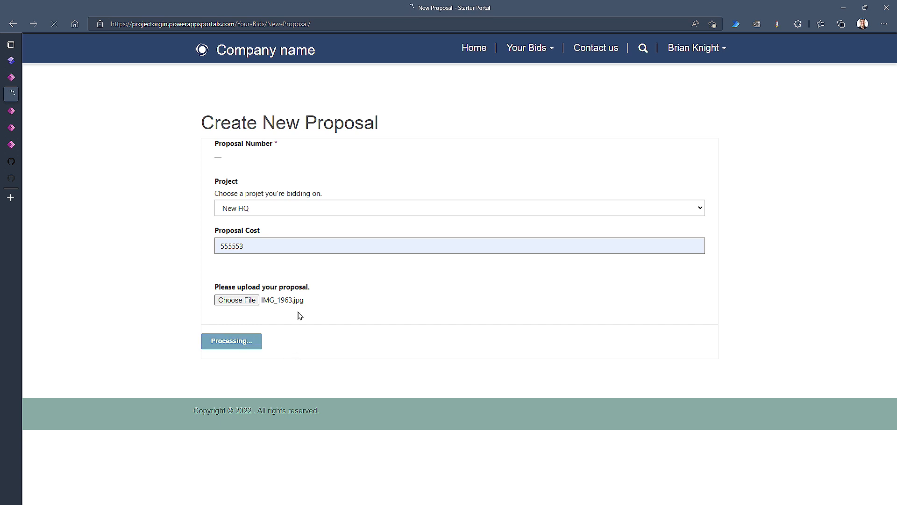
{"action": "left_click", "coordinate": [231, 341]}
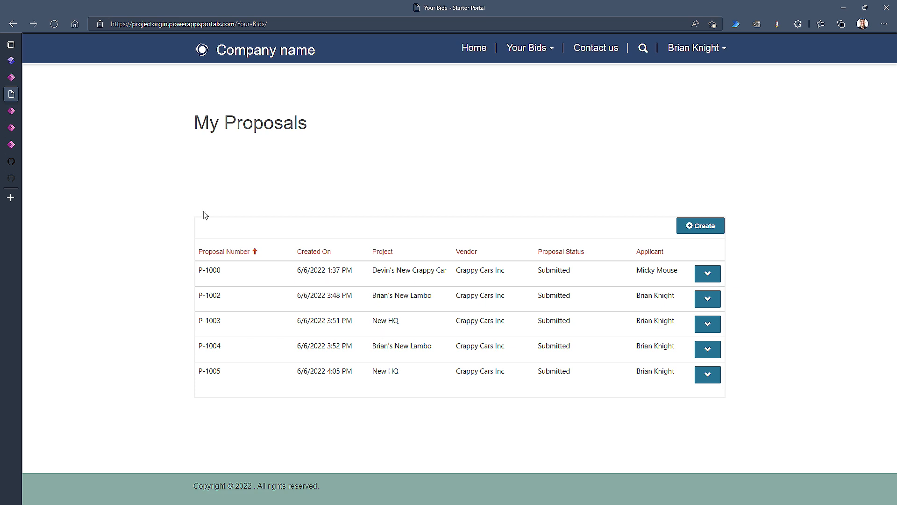
{"action": "mouse_move", "coordinate": [207, 217]}
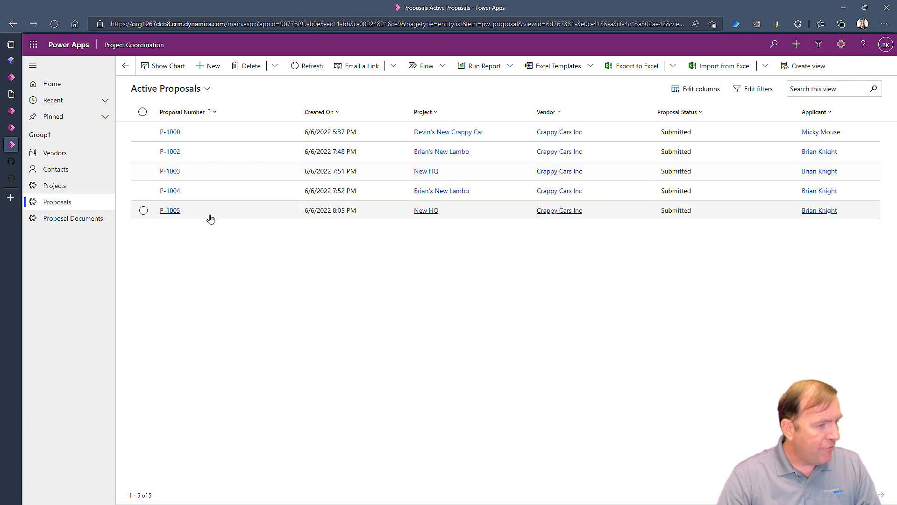
{"action": "mouse_move", "coordinate": [170, 210]}
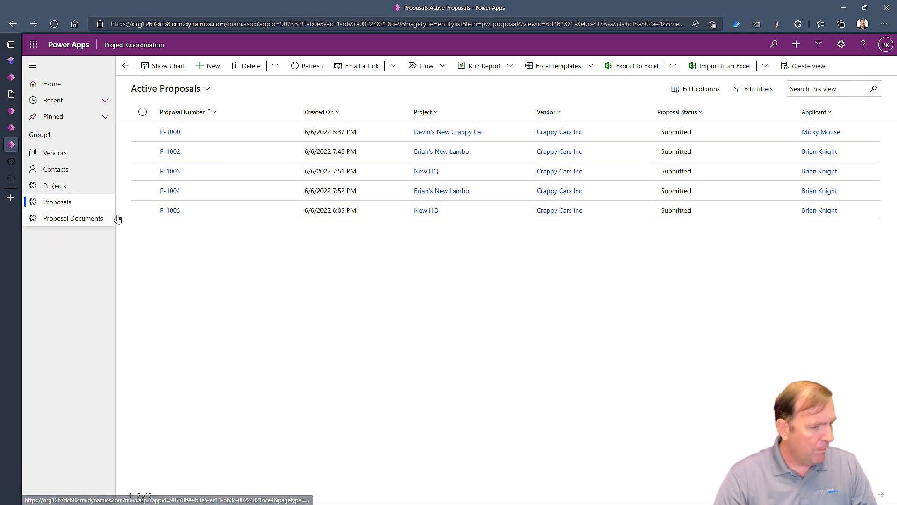
Step: Open record P-1005, then download and open its IMG_1963.jpg timeline attachment
{"action": "left_click", "coordinate": [170, 210]}
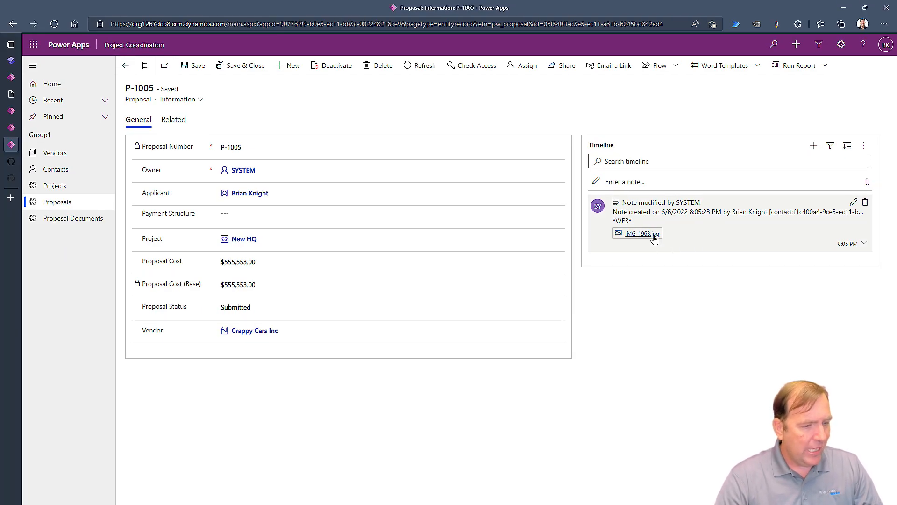
{"action": "left_click", "coordinate": [643, 234]}
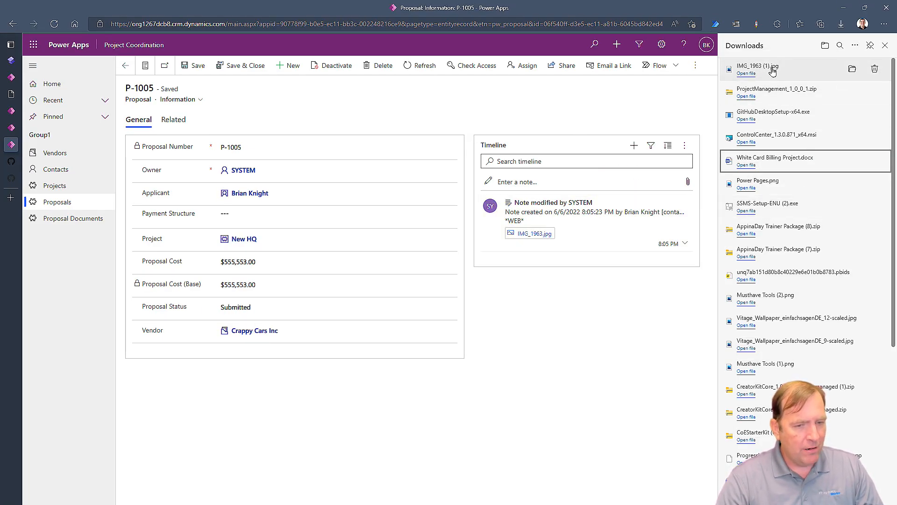
{"action": "left_click", "coordinate": [886, 46]}
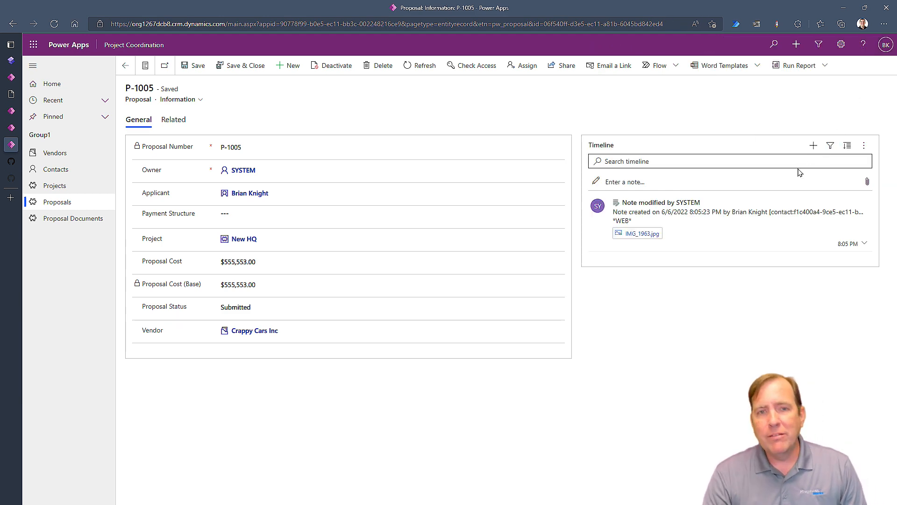